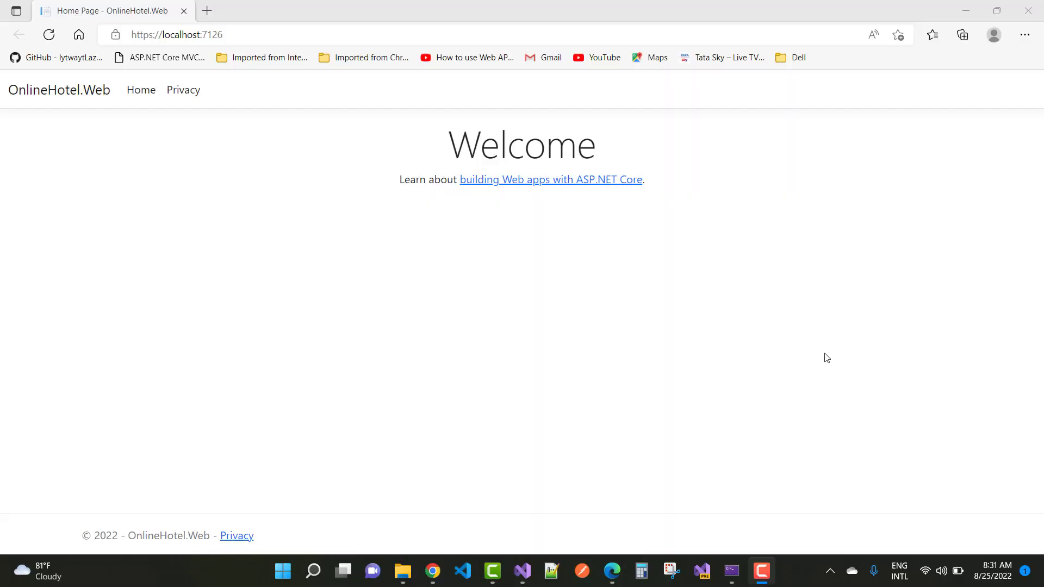
mouse_move(384, 216)
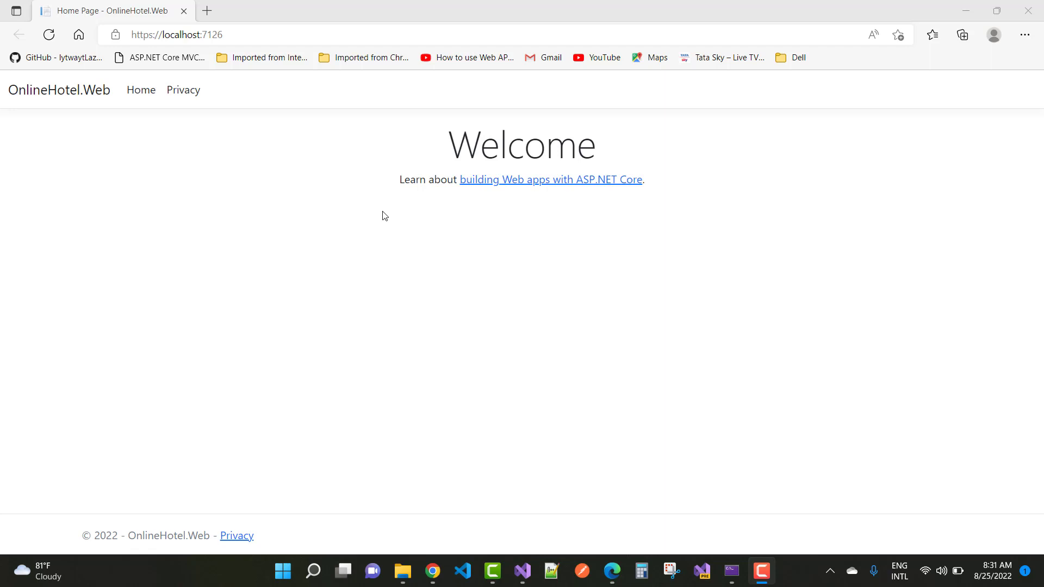
mouse_move(797, 127)
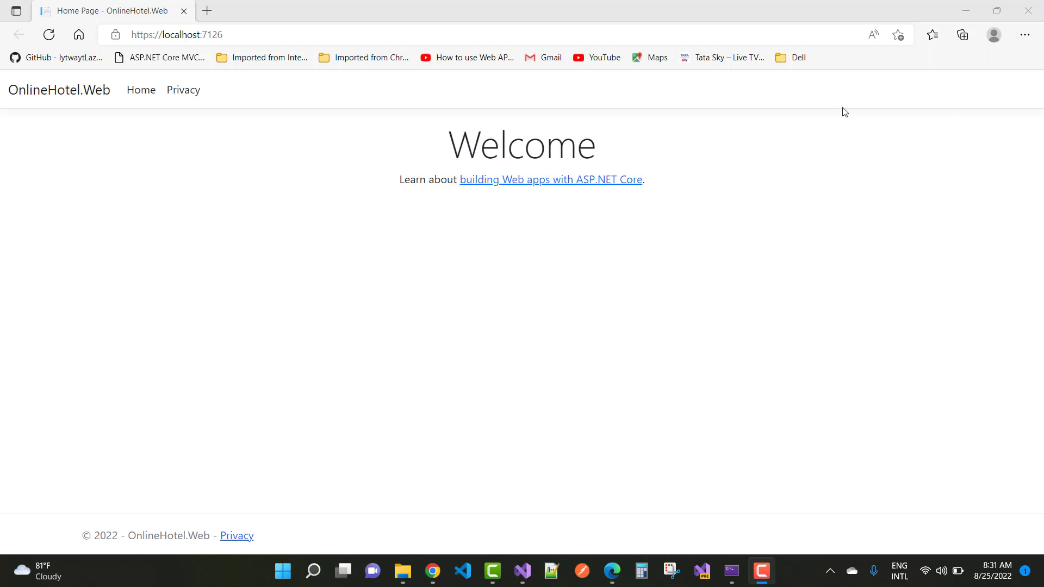
mouse_move(695, 112)
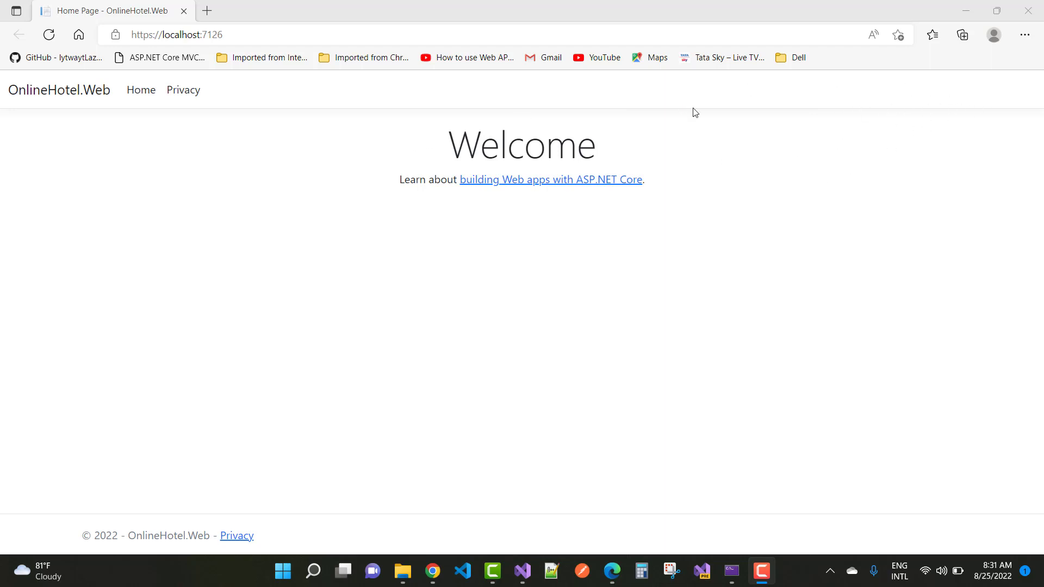
mouse_move(982, 61)
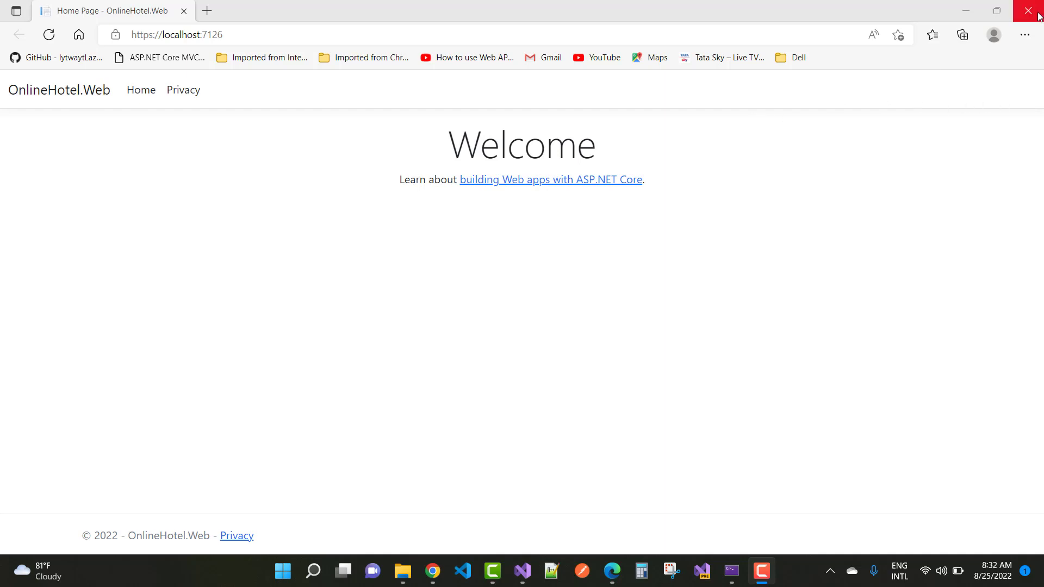
mouse_move(1031, 11)
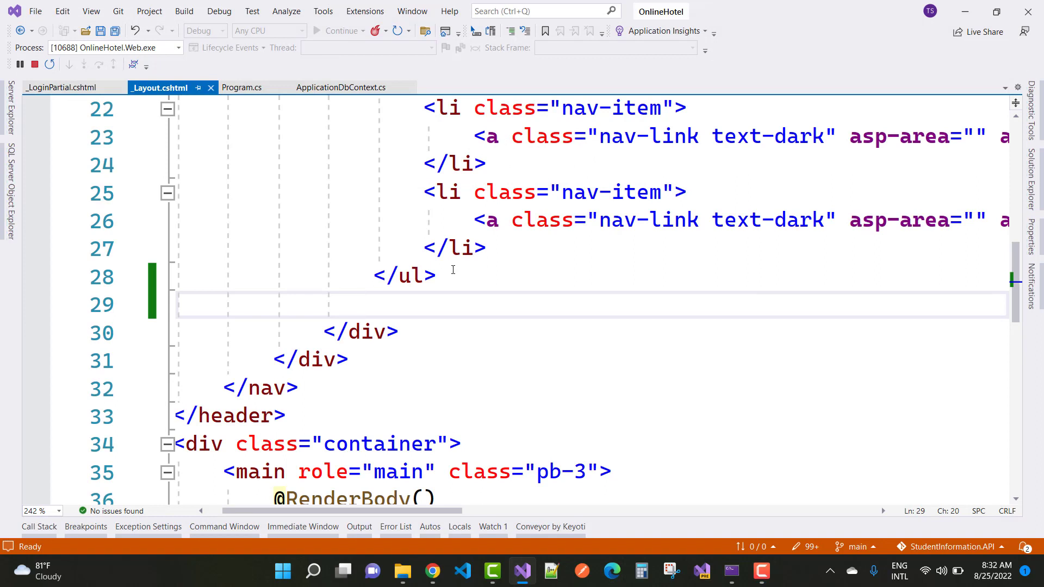
Add <partial name="_LoginPartial"/> to the navbar after the closing </ul> in _Layout.cshtml.
text(<partial)
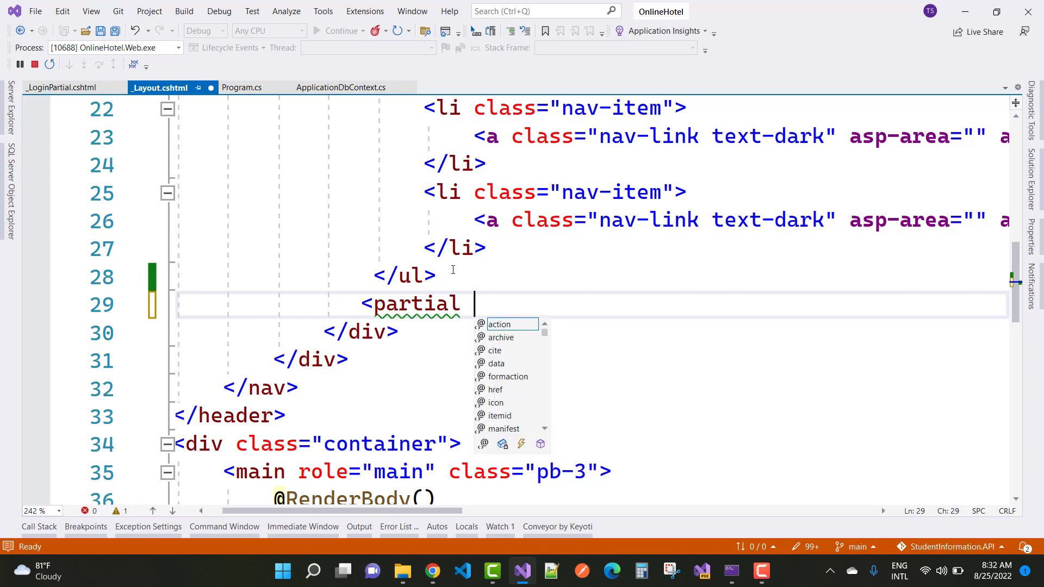
text(name=")
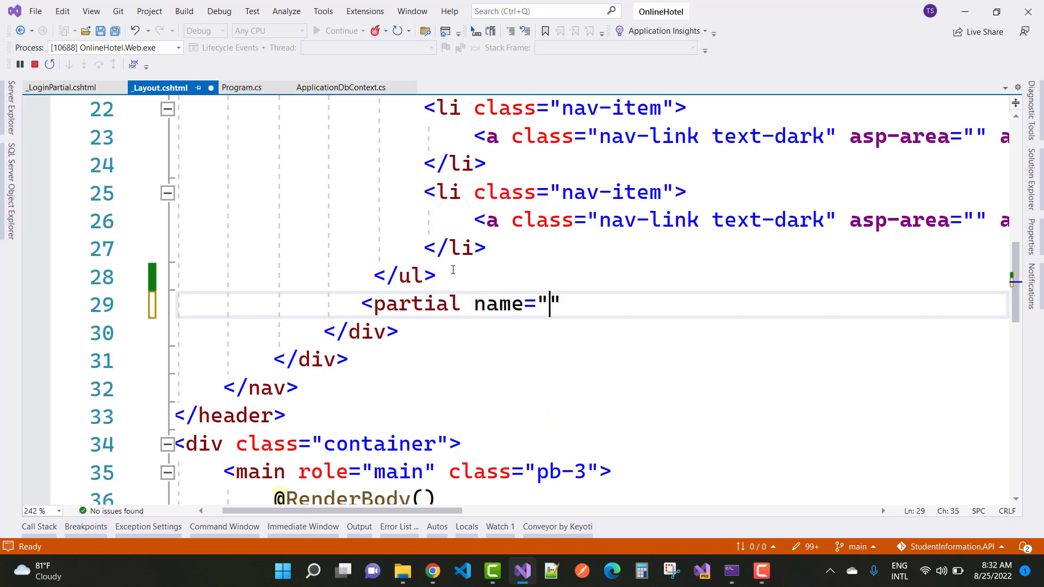
text(_)
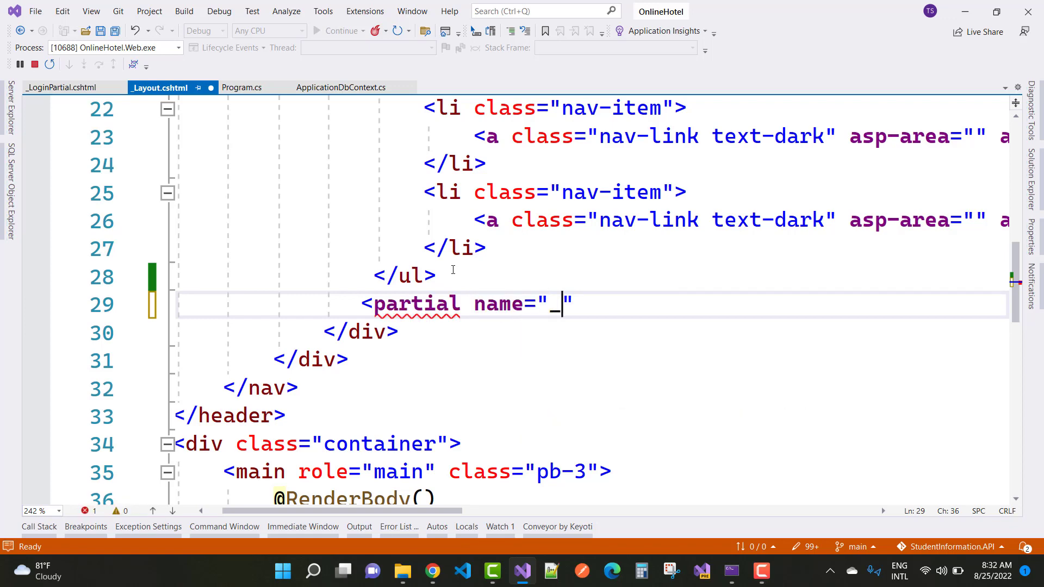
text(Logi)
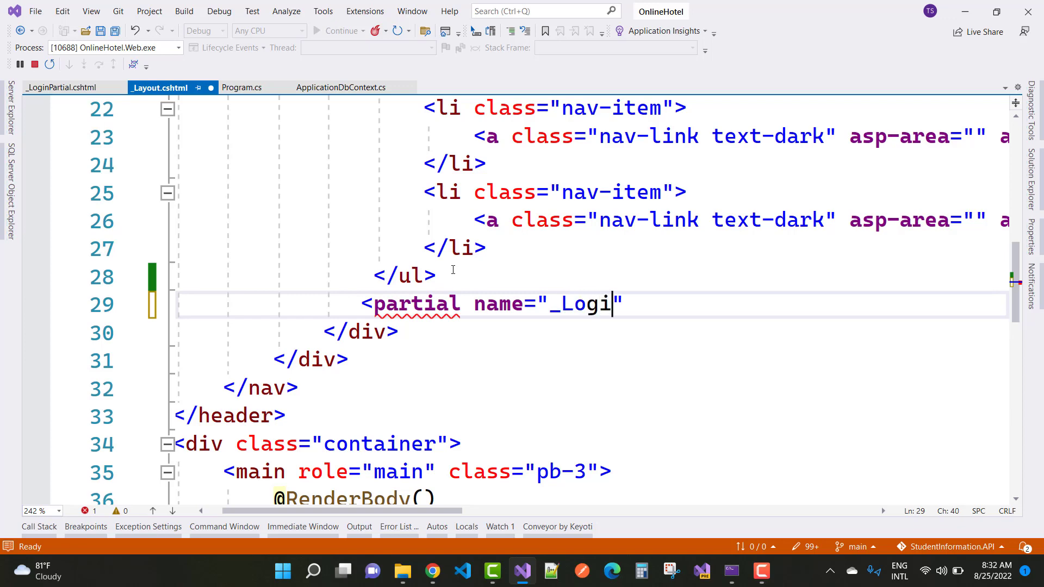
text(nPartial)
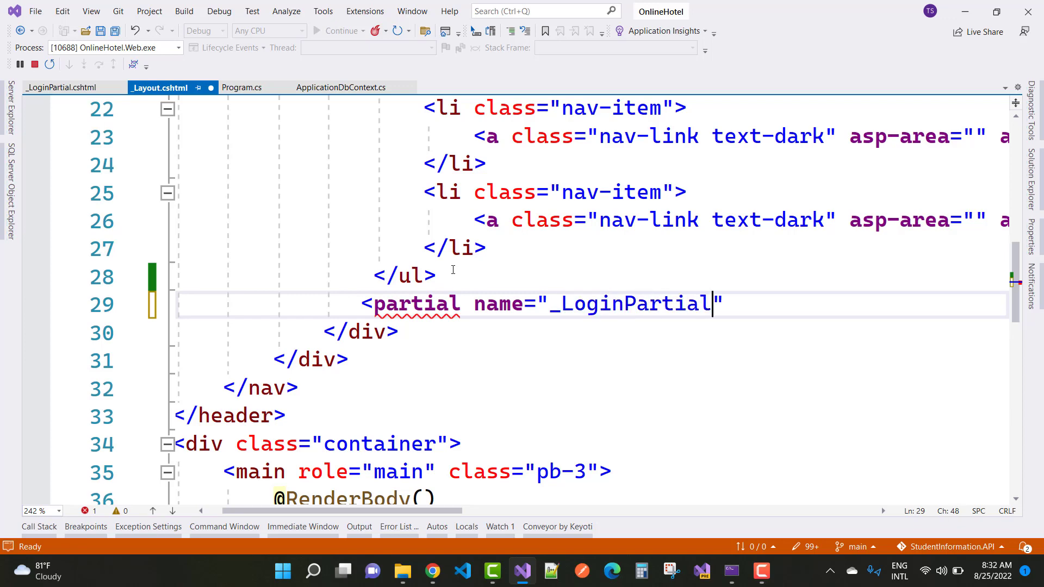
text(/>)
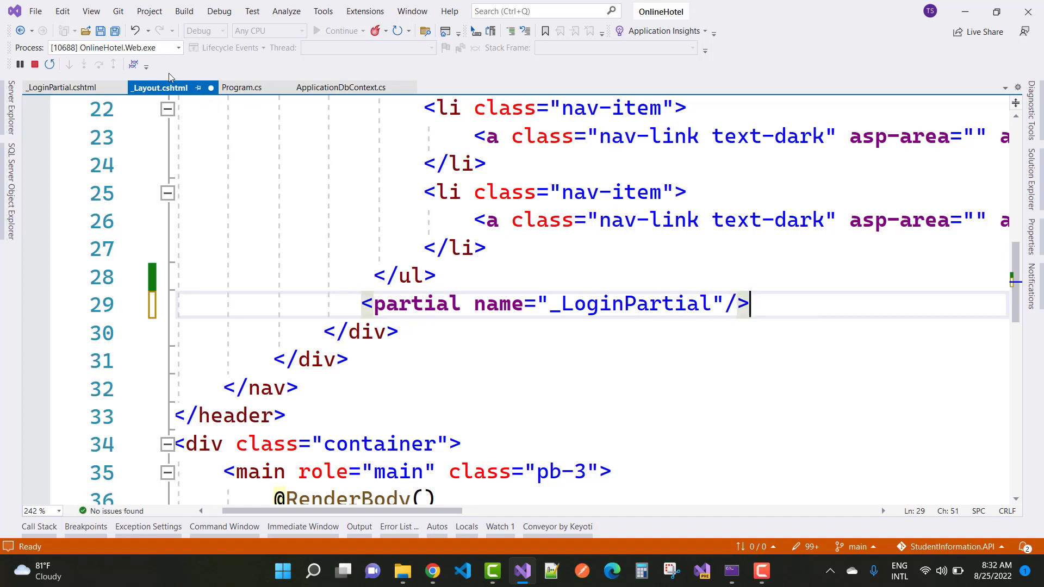
Apply the layout edit with Hot Reload, then stop the running web app.
click(100, 31)
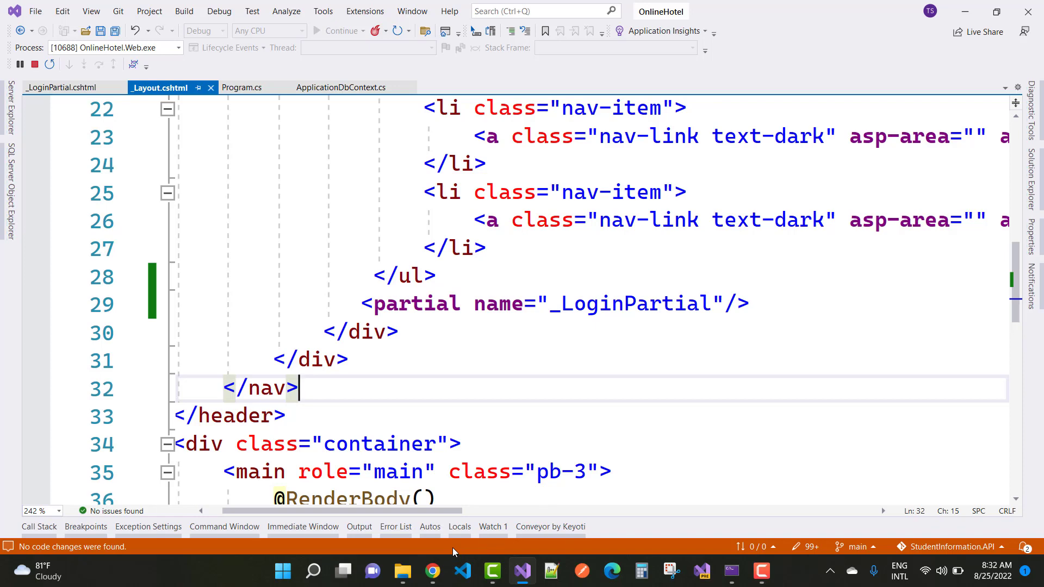
click(35, 64)
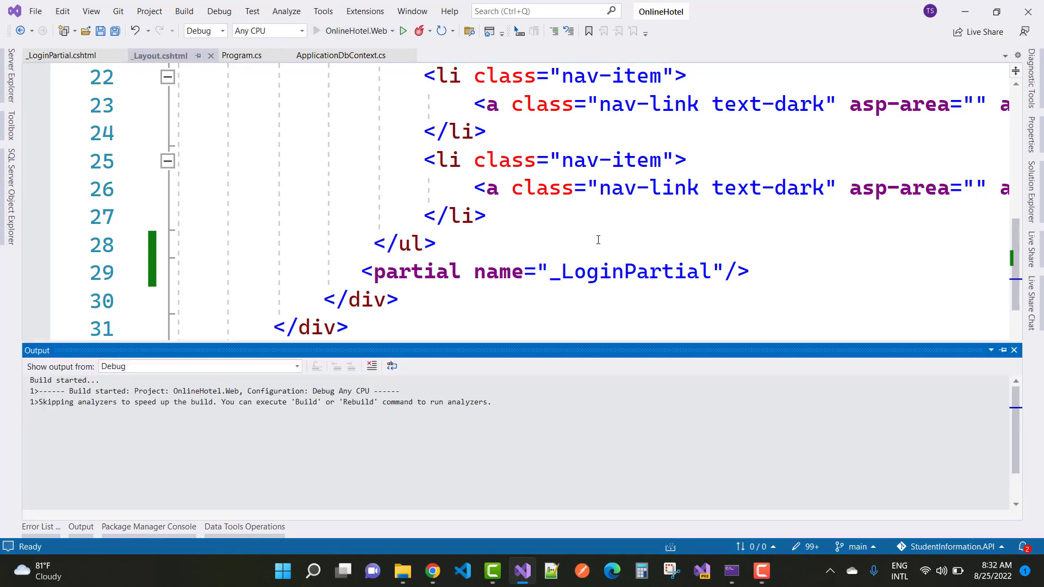
Rebuild and launch OnlineHotel.Web so the site runs with Register and Login links.
click(402, 31)
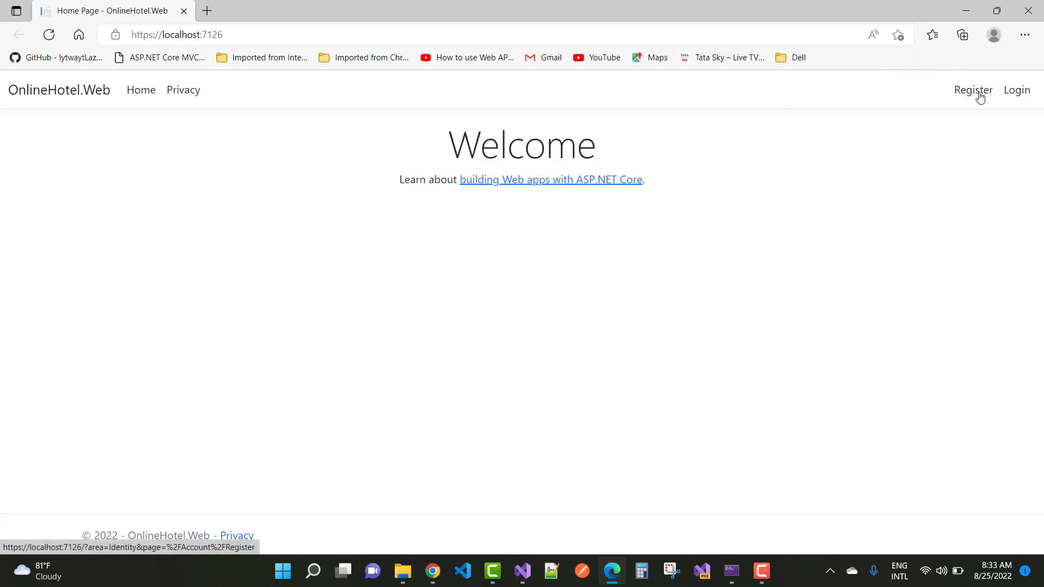
Try the Register and Login navbar links; only the address changes while the Welcome page stays.
click(972, 90)
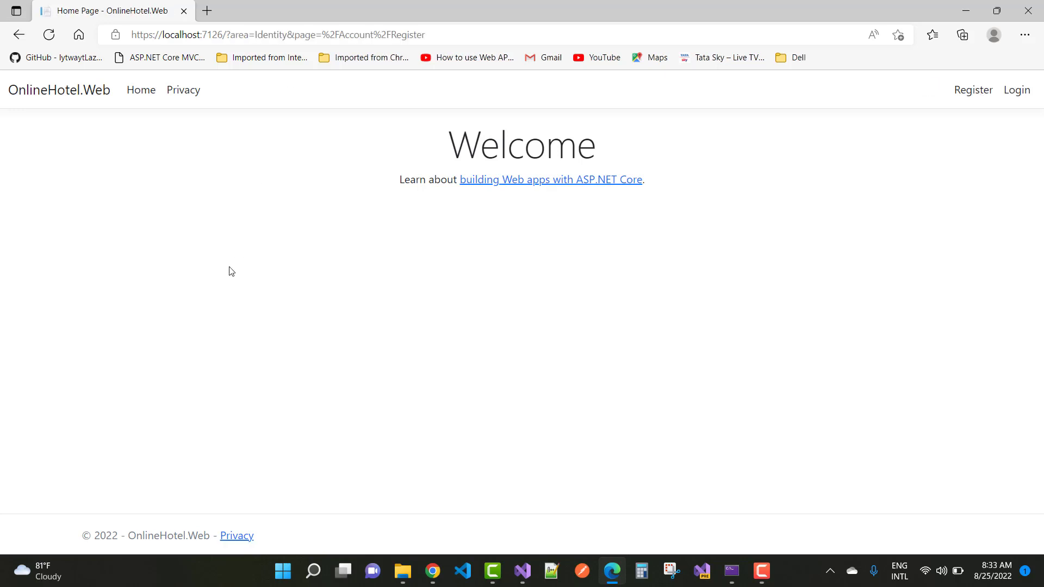
mouse_move(332, 264)
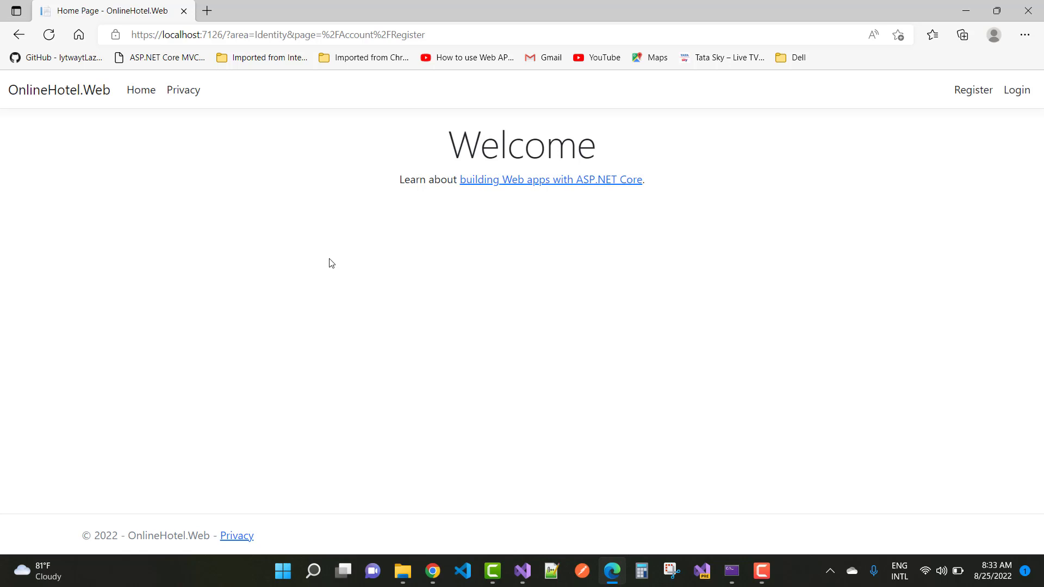
mouse_move(357, 265)
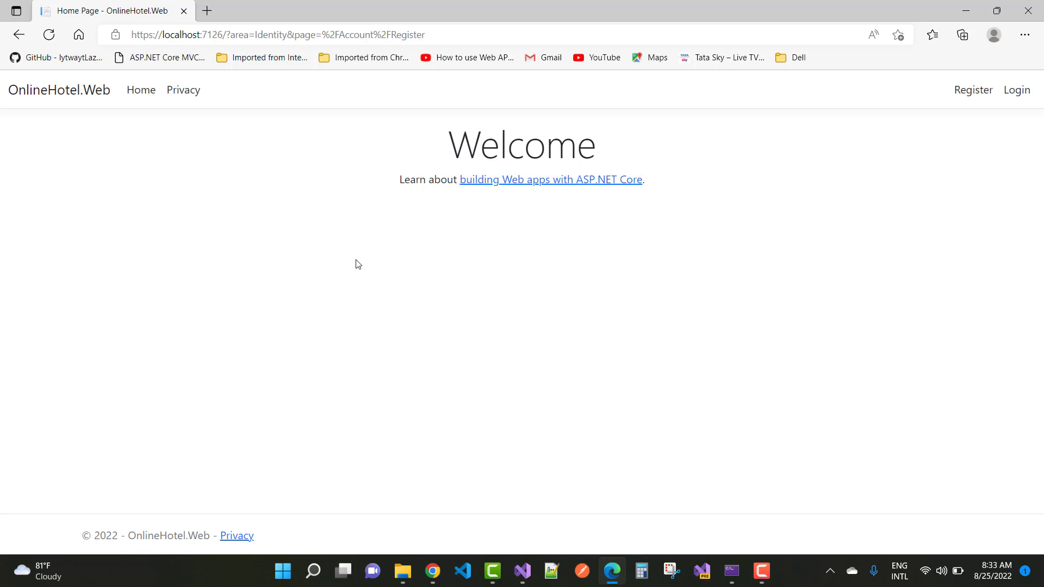
mouse_move(340, 217)
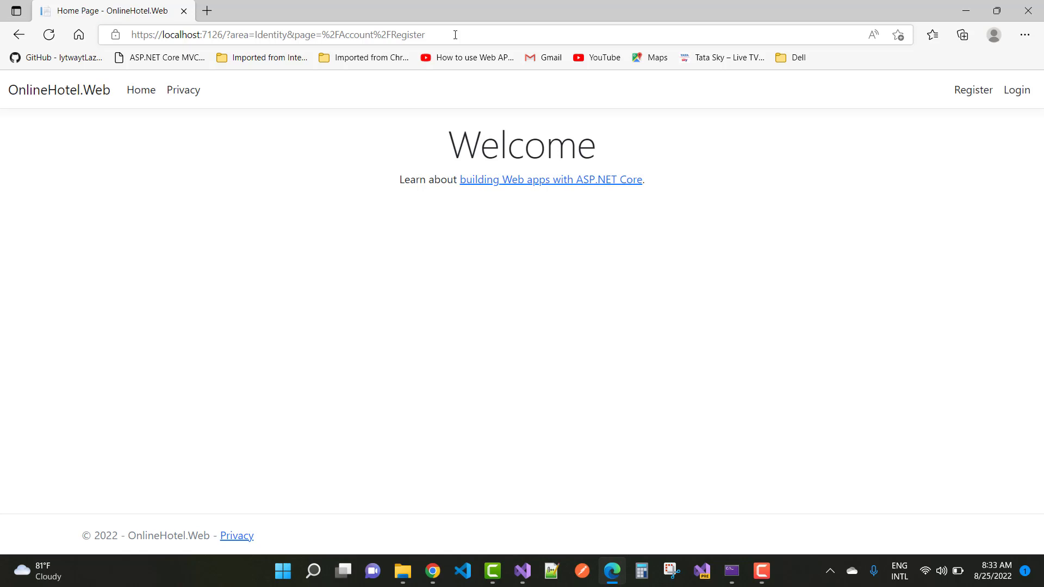
mouse_move(1016, 90)
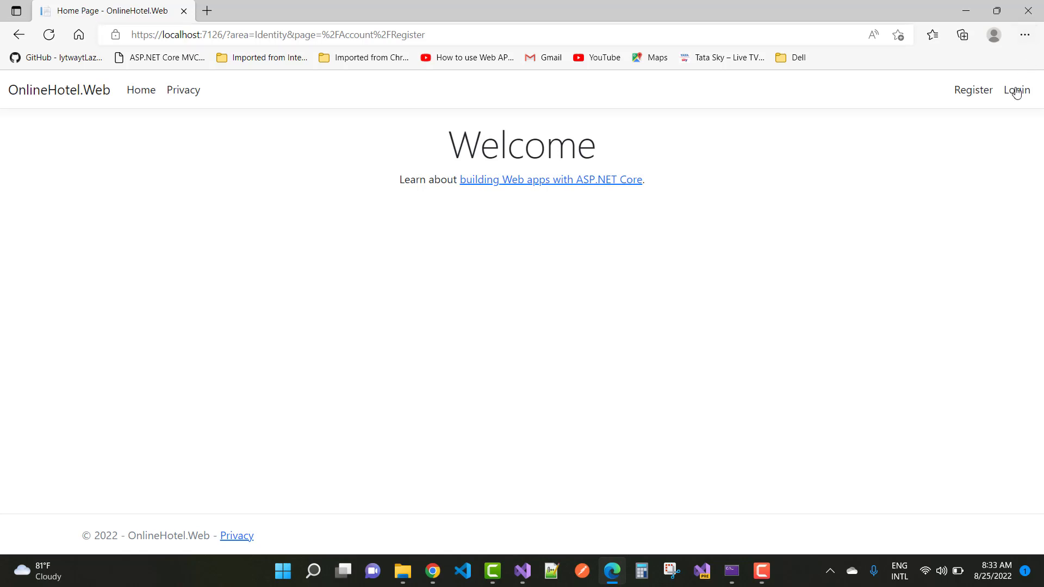
click(1016, 90)
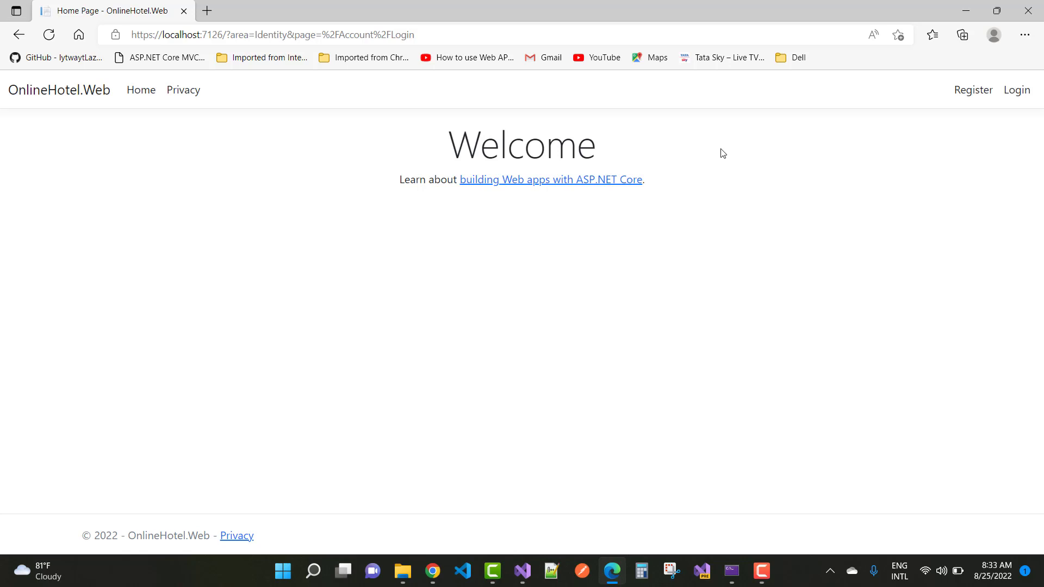
mouse_move(347, 52)
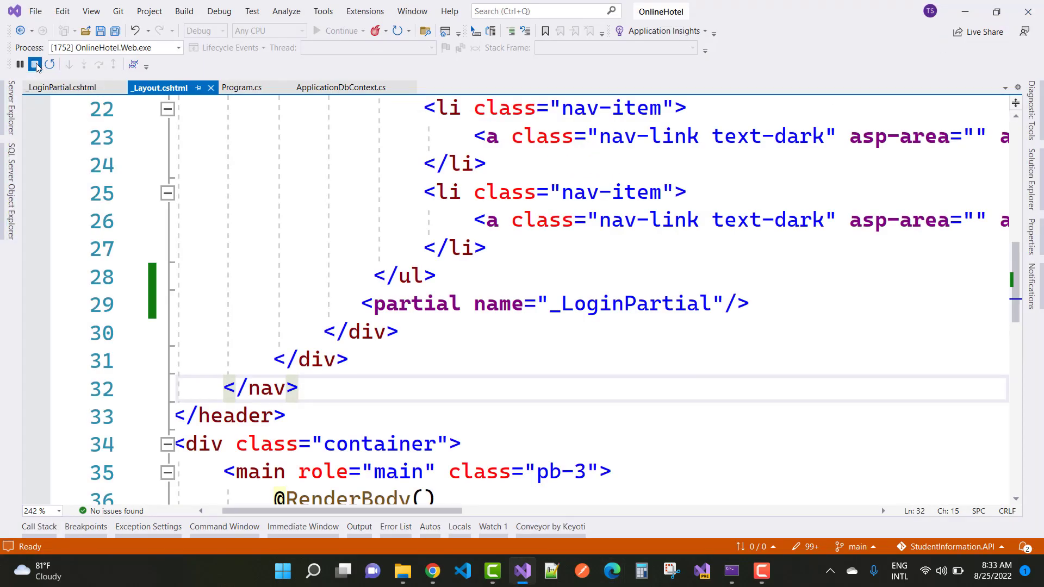
Stop the running web app and scroll Program.cs down to the Identity setup and request pipeline code.
click(36, 64)
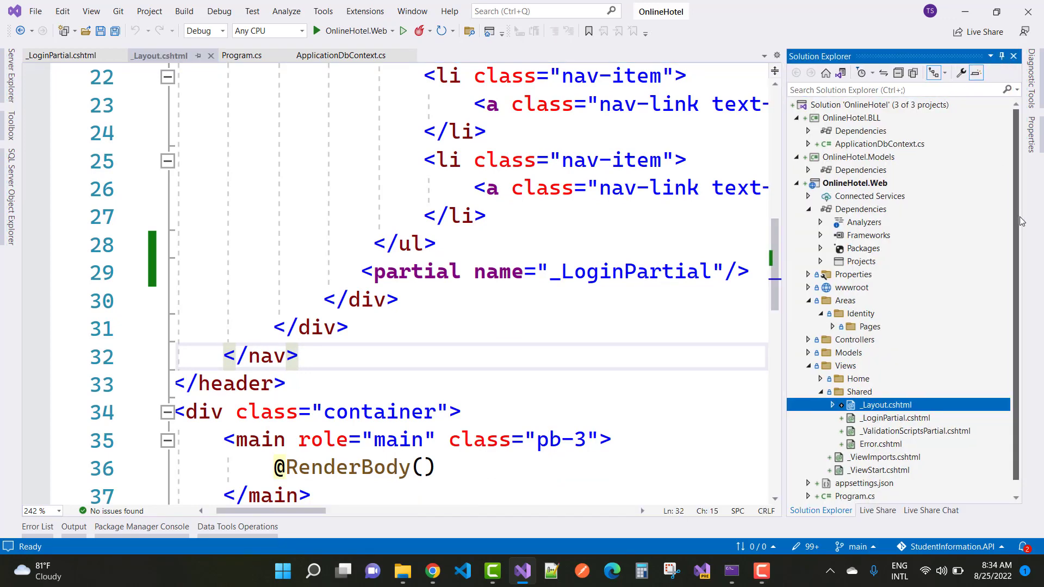
scroll(down, 3)
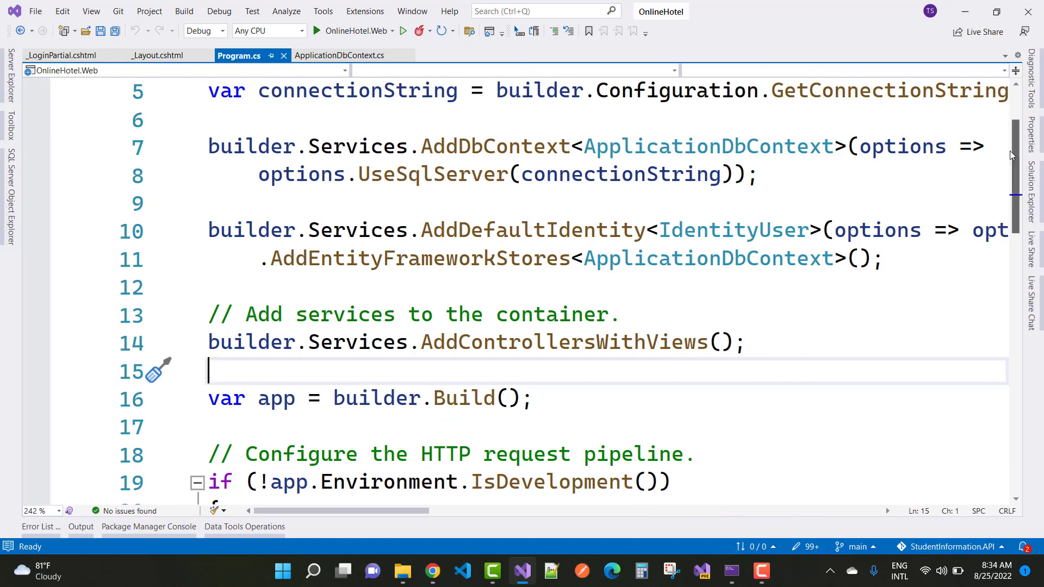
scroll(down, 3)
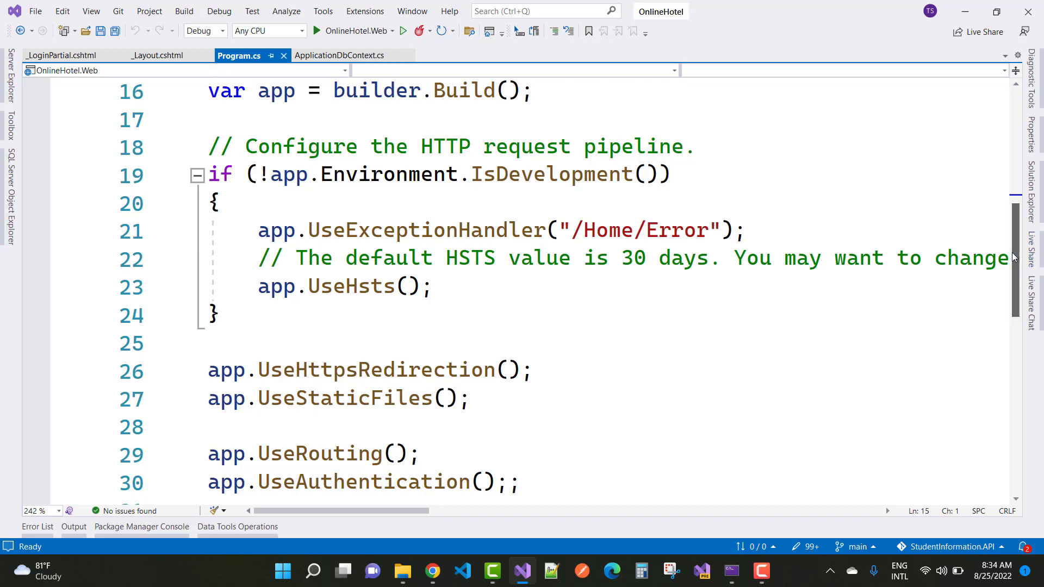
scroll(down, 3)
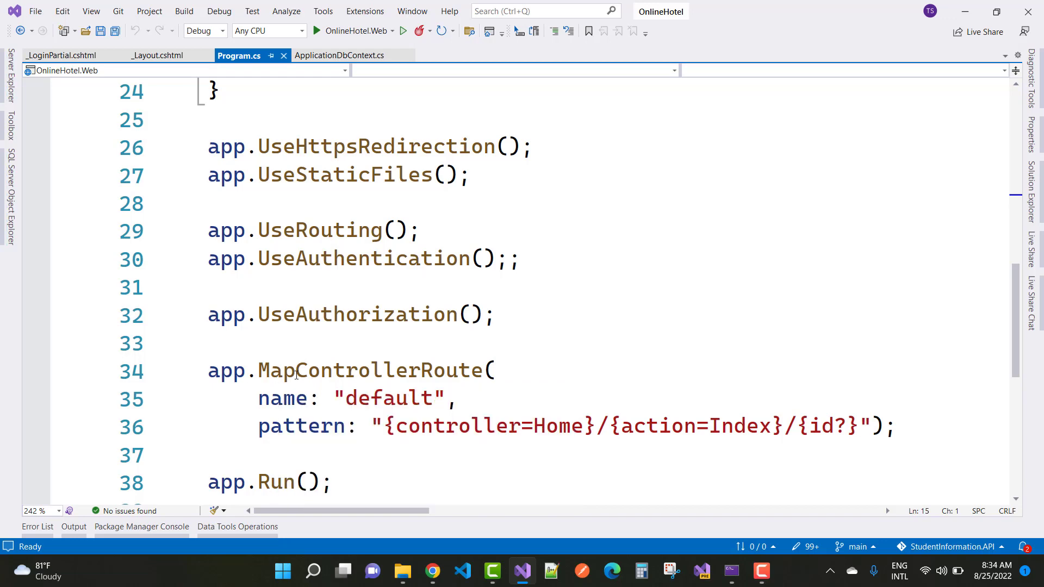
Insert app.MapRazorPages(); before MapControllerRoute and relaunch OnlineHotel.Web in the debugger.
click(238, 342)
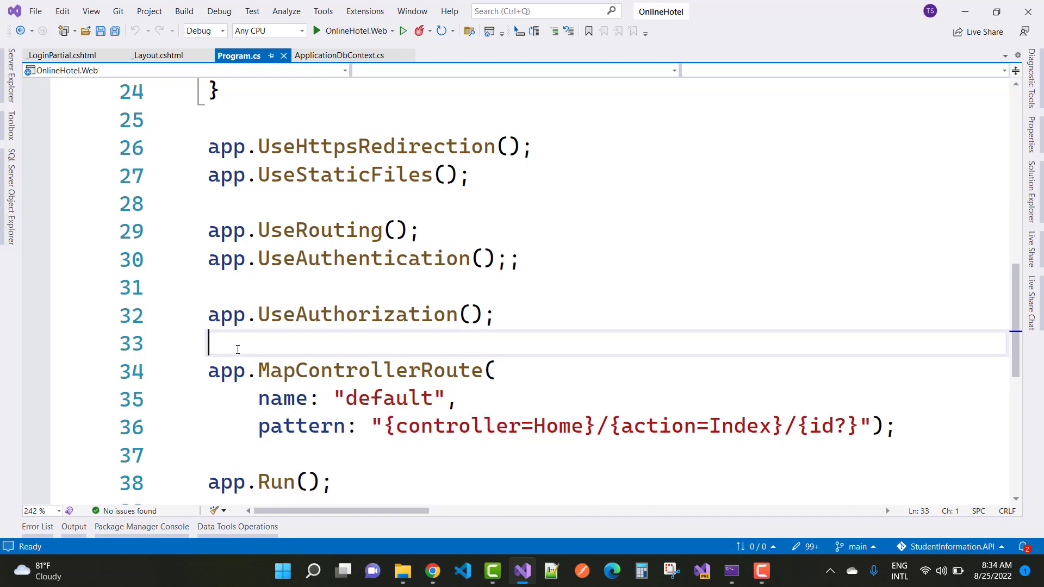
text(app.)
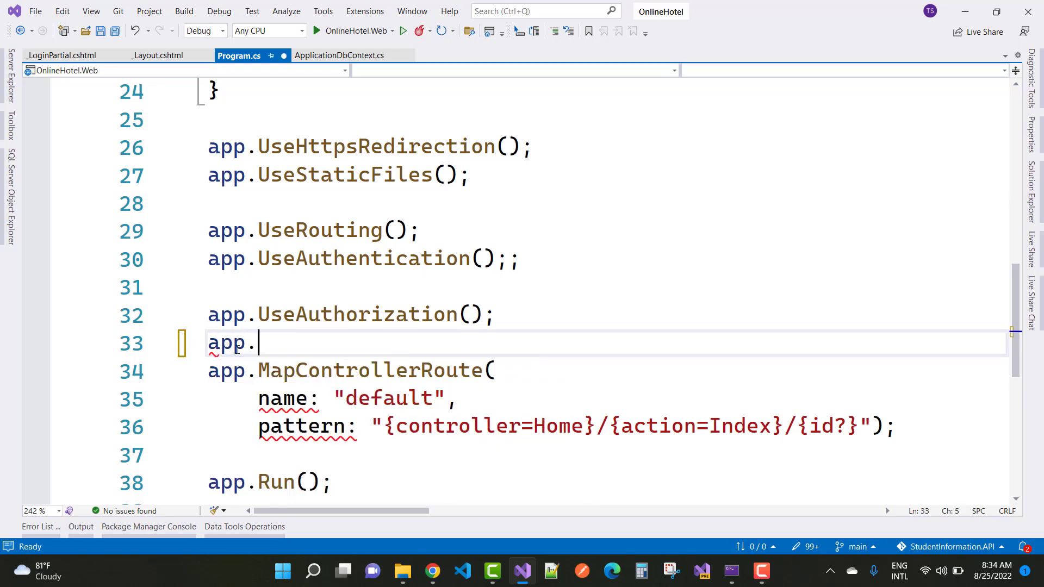
text(m)
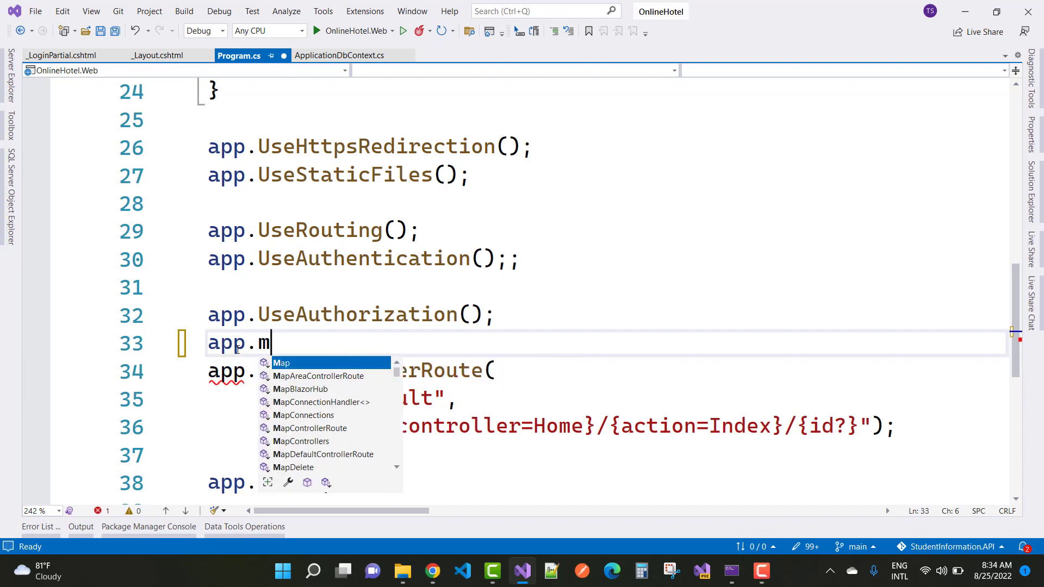
text(aprazorPages();)
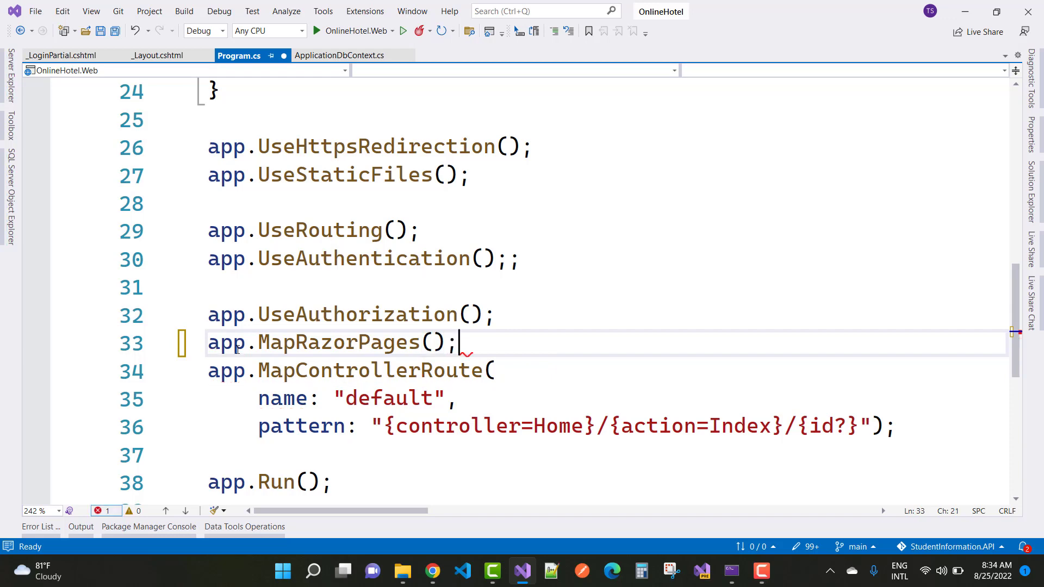
mouse_move(229, 369)
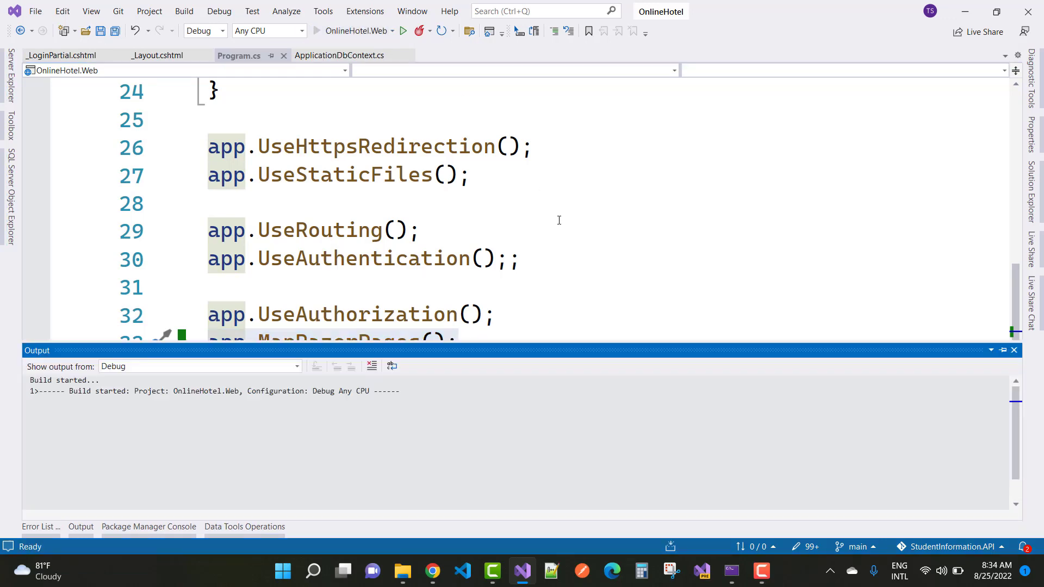
click(402, 31)
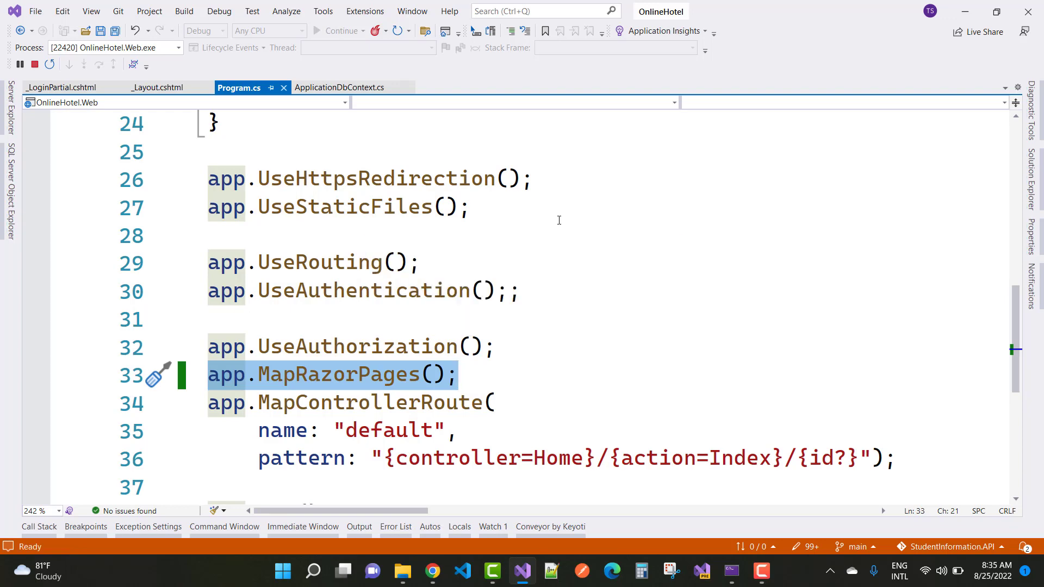
mouse_move(970, 197)
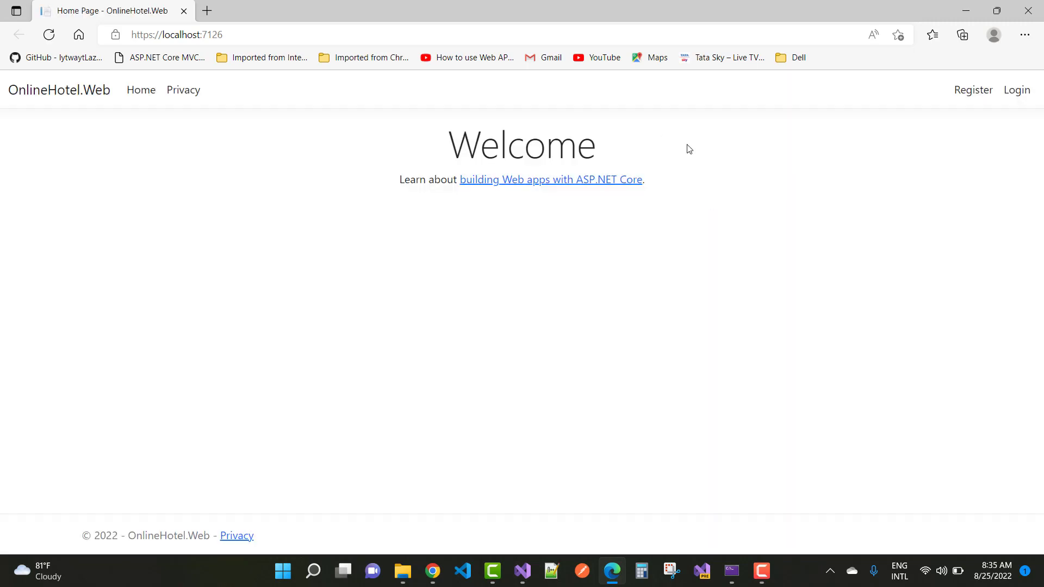
mouse_move(817, 150)
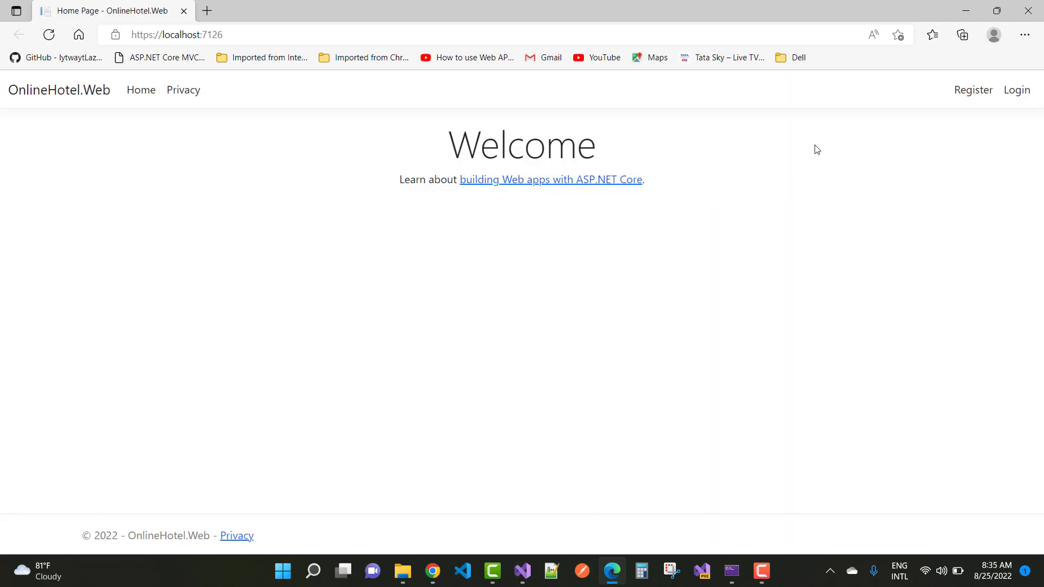
mouse_move(972, 90)
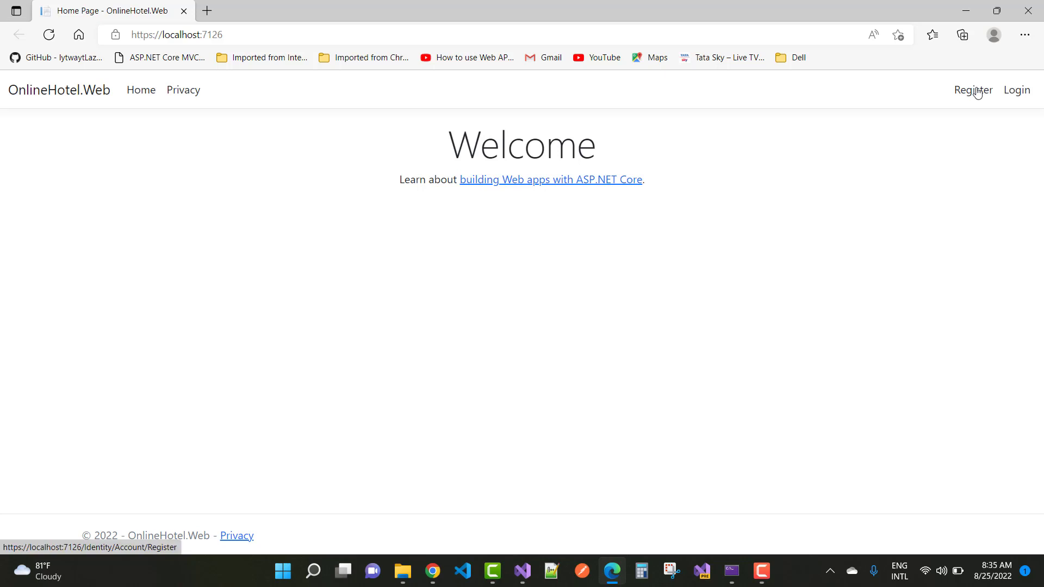
Open the Identity Register page and then the Log in page from the navbar links.
click(972, 90)
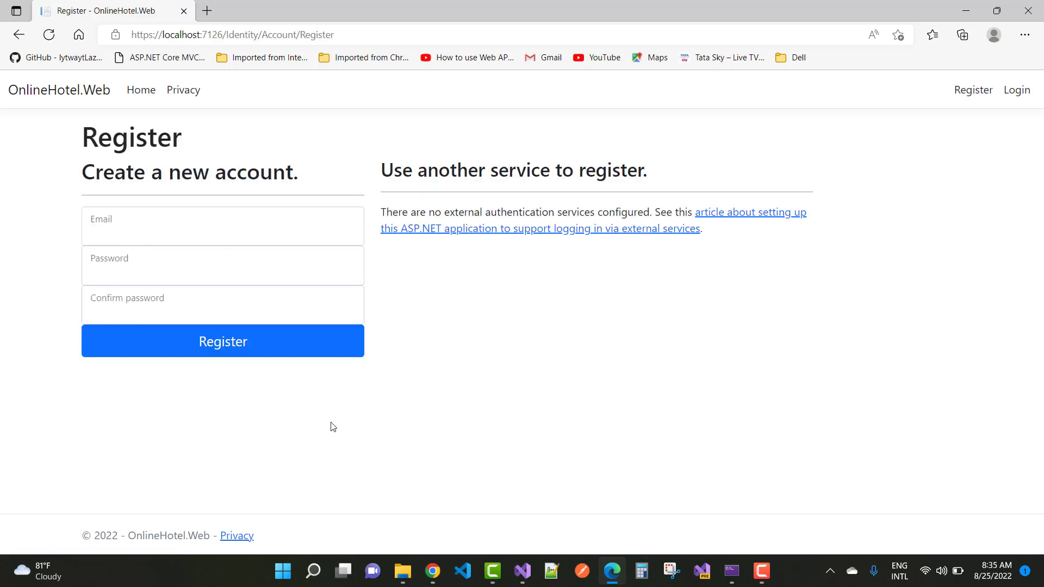
mouse_move(469, 420)
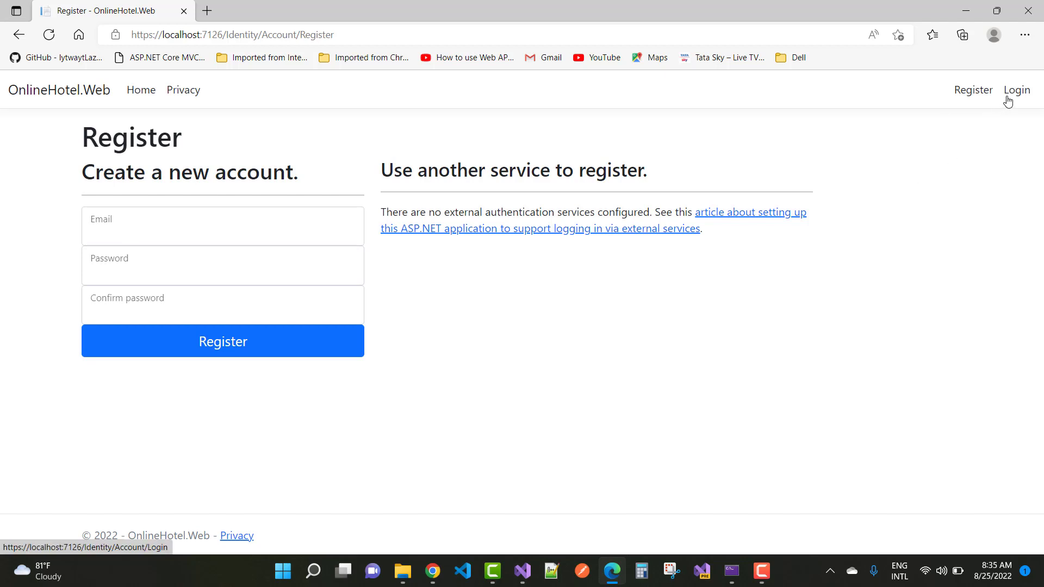
click(1016, 90)
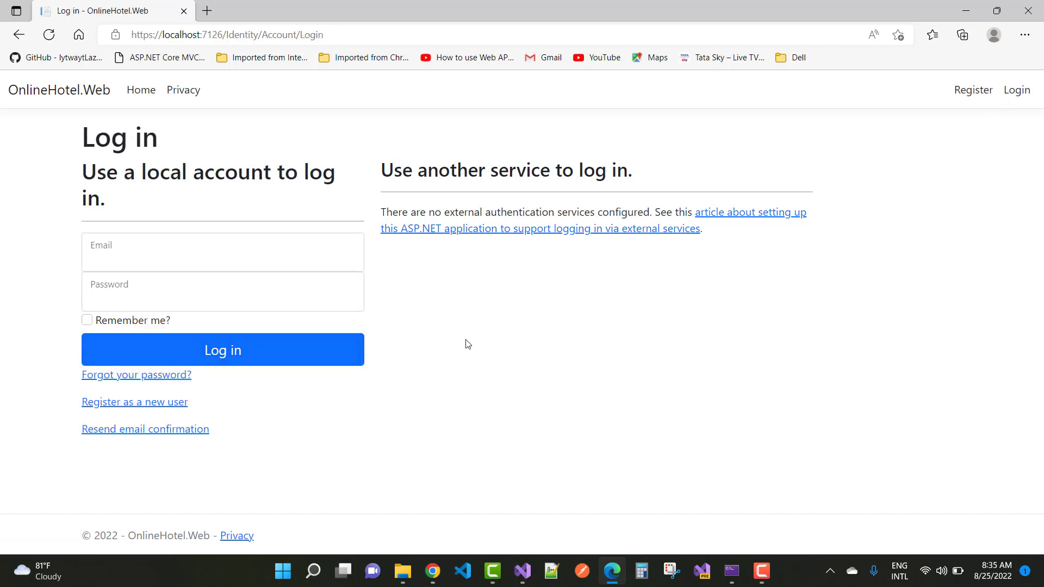